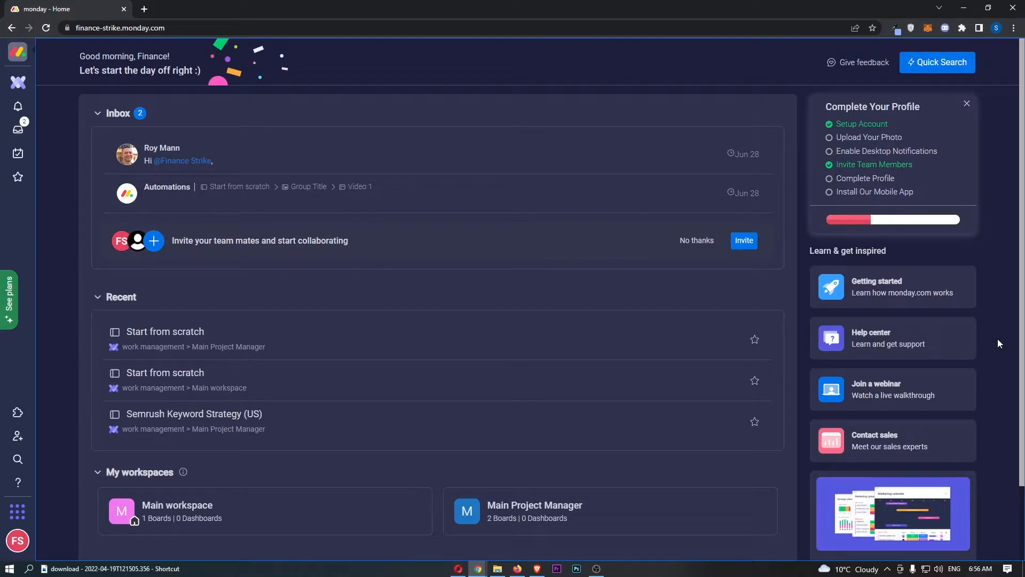
mouse_move(619, 110)
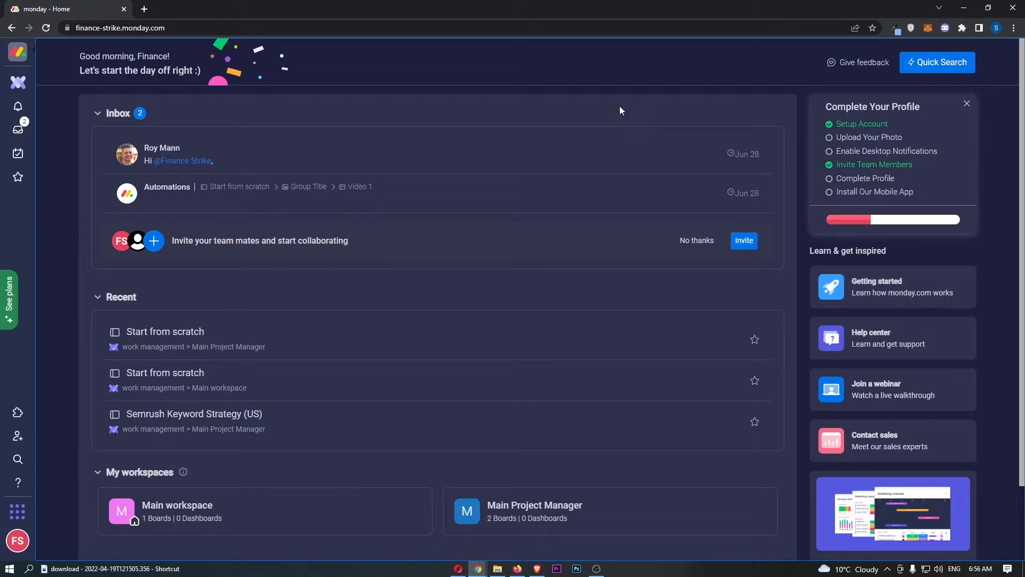
mouse_move(18, 541)
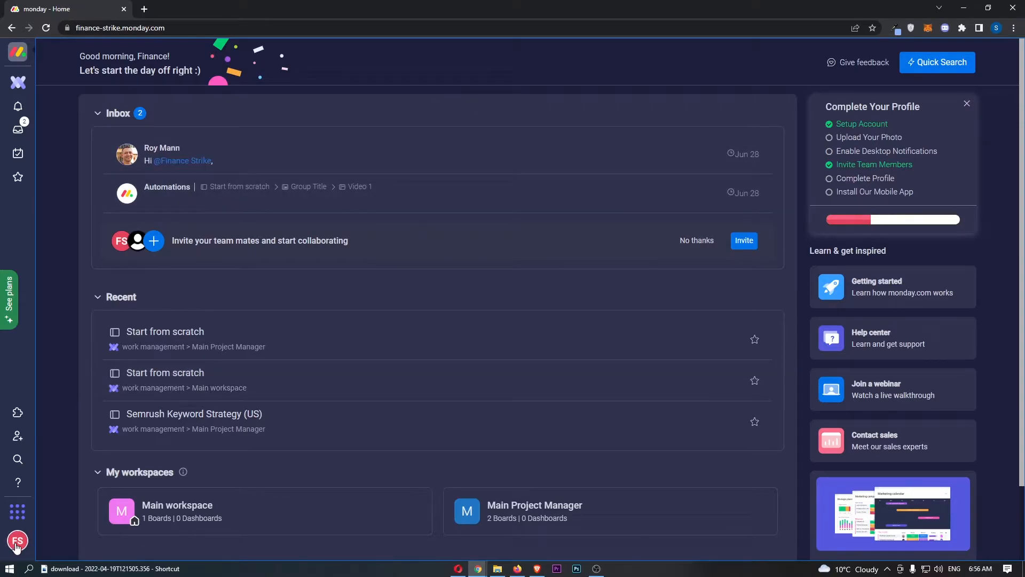
Step: Open the account menu from the avatar at the bottom-left of the sidebar
click(17, 541)
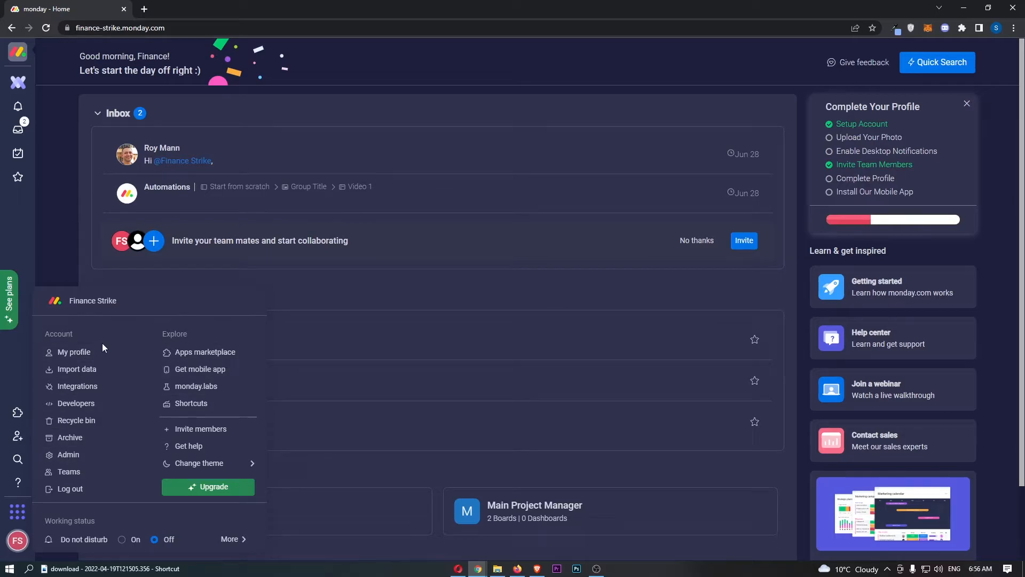
mouse_move(77, 385)
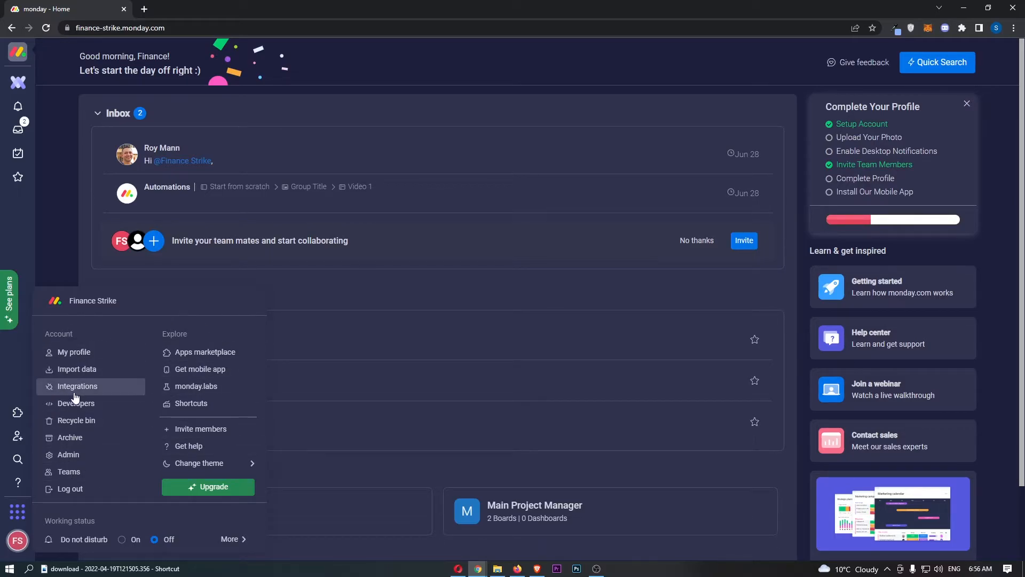
Step: Reach the Asana integration in the Integrations Center and its board-selection page
click(77, 386)
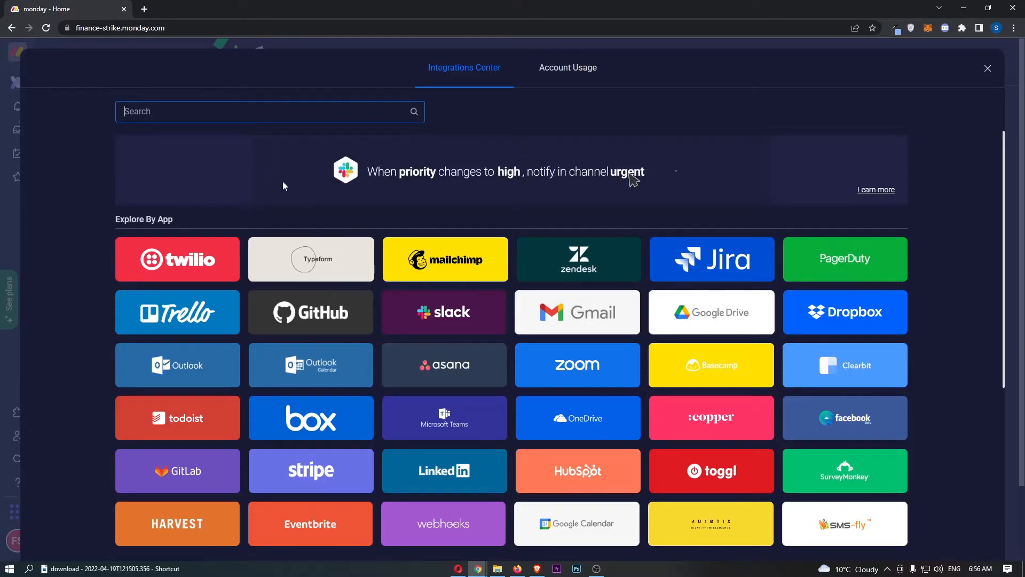
scroll(down, 3)
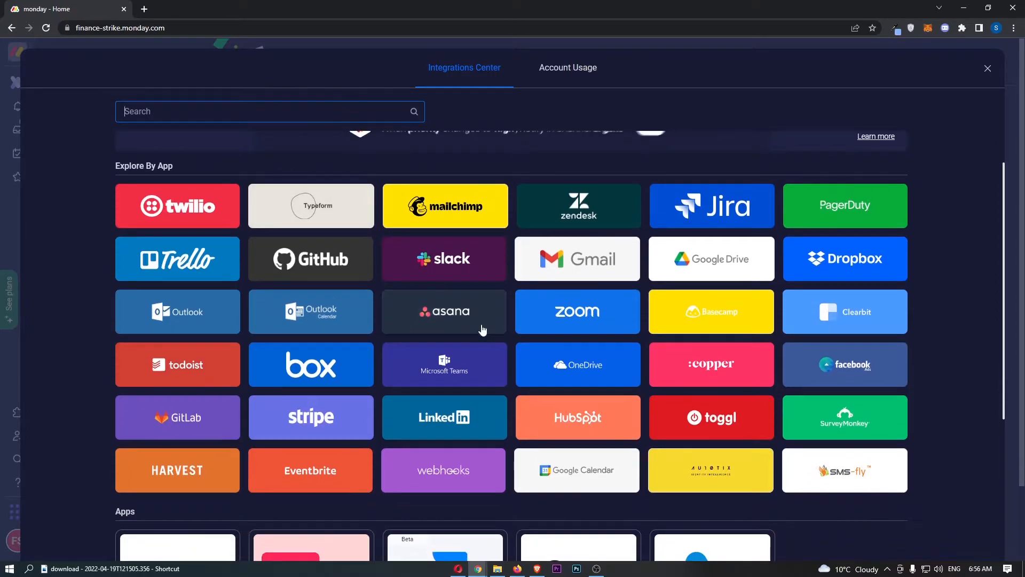
click(443, 311)
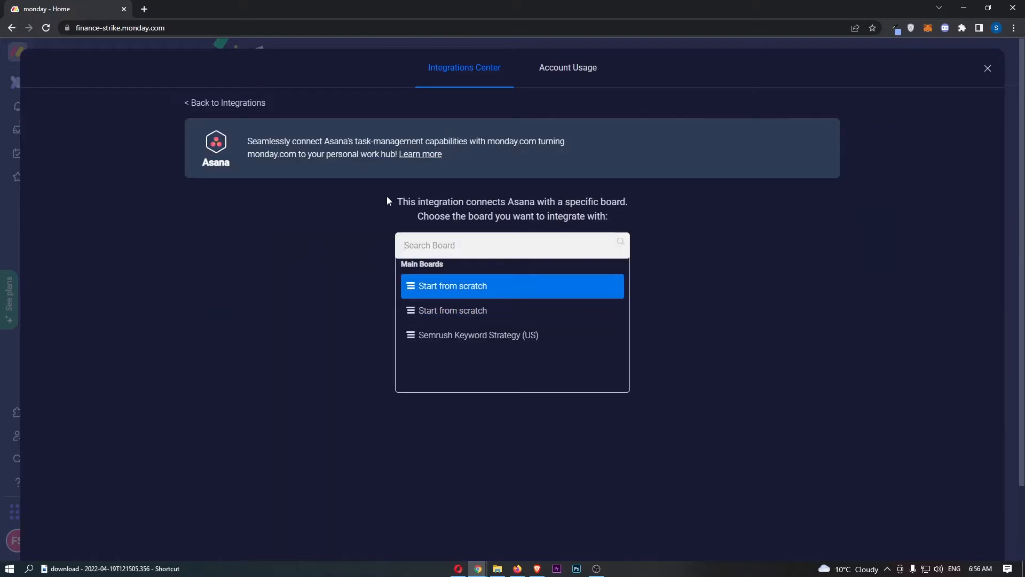
mouse_move(530, 203)
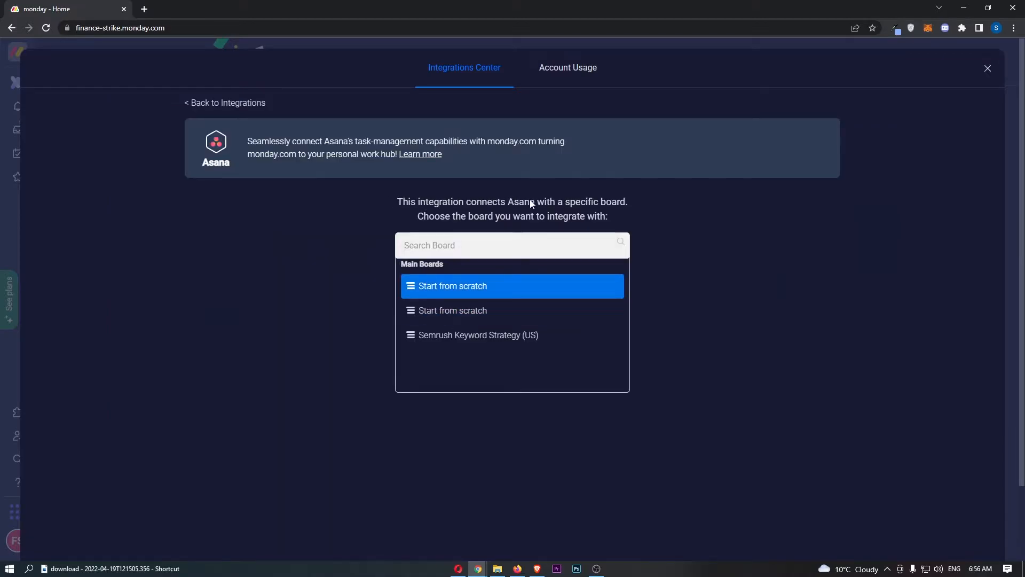
mouse_move(626, 205)
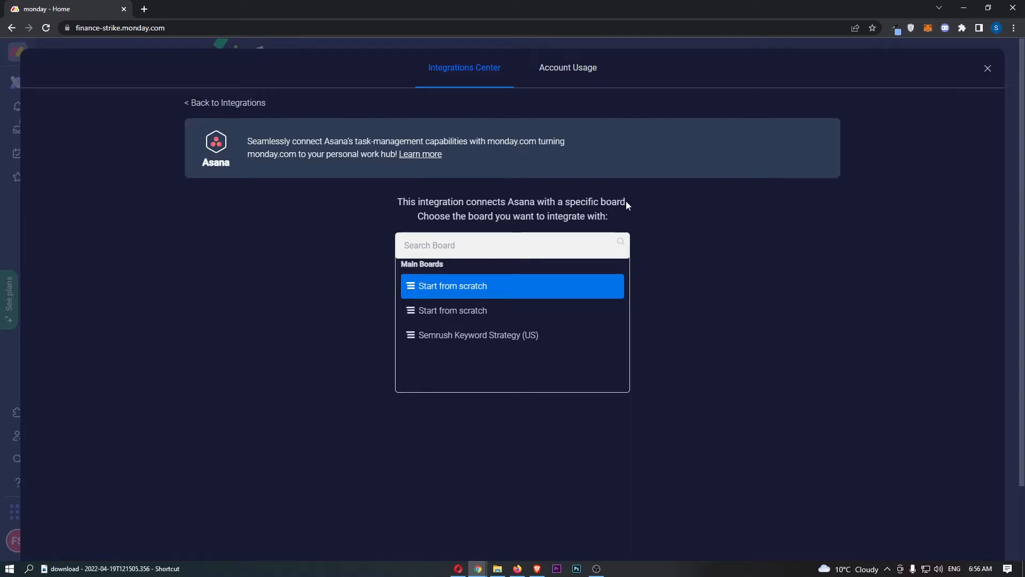
Step: Add the Asana task-sync recipe to the Start from scratch board
click(511, 286)
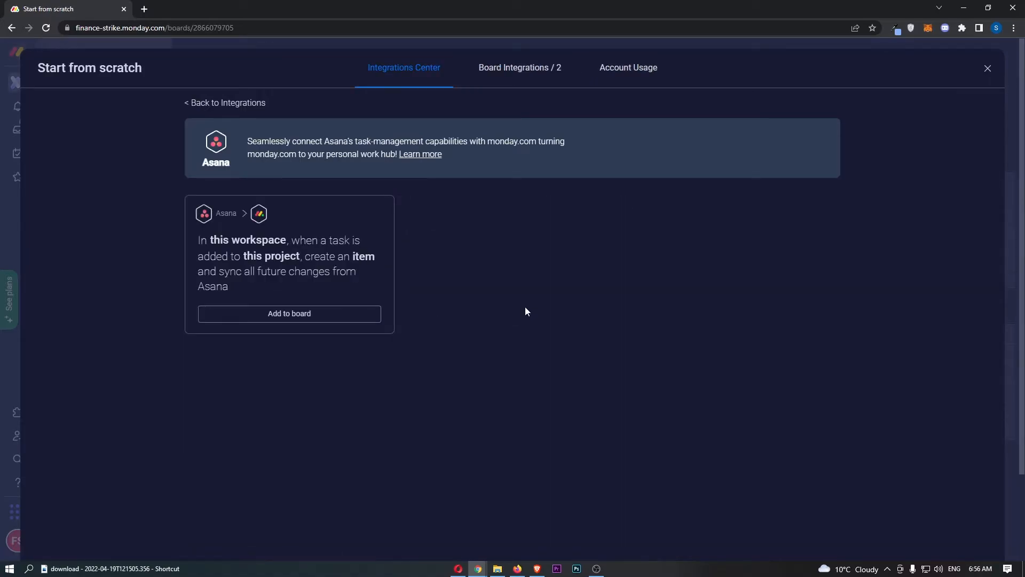
mouse_move(302, 320)
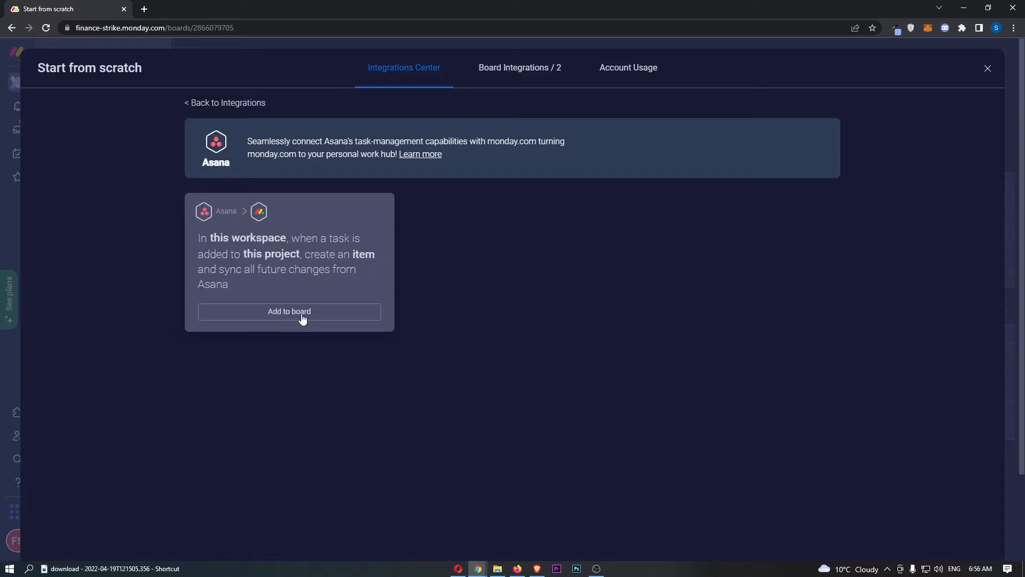
click(289, 311)
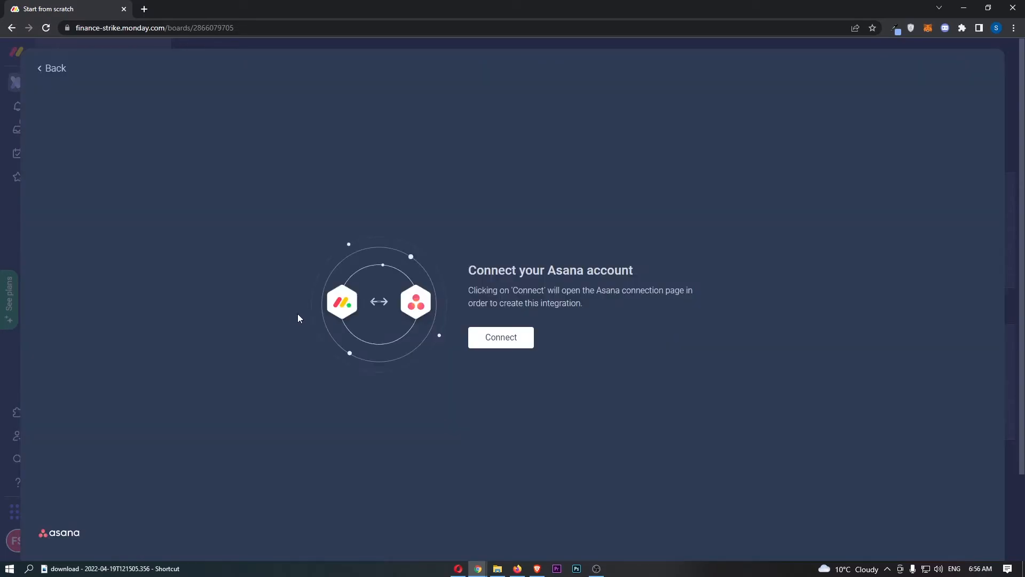
mouse_move(554, 295)
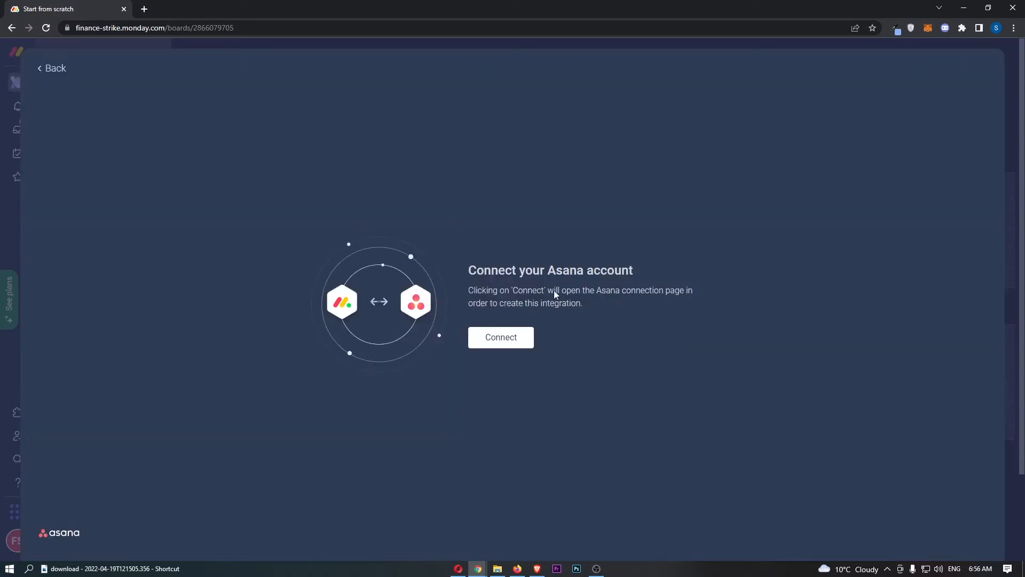
Step: Connect to Asana and allow monday.com access on Asana's Grant Permission page
click(499, 336)
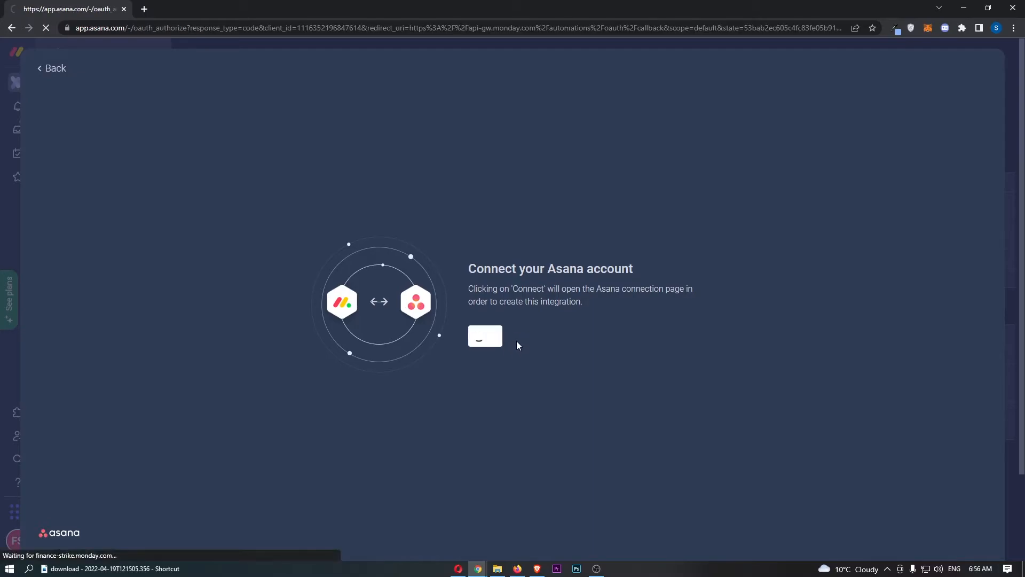
click(485, 335)
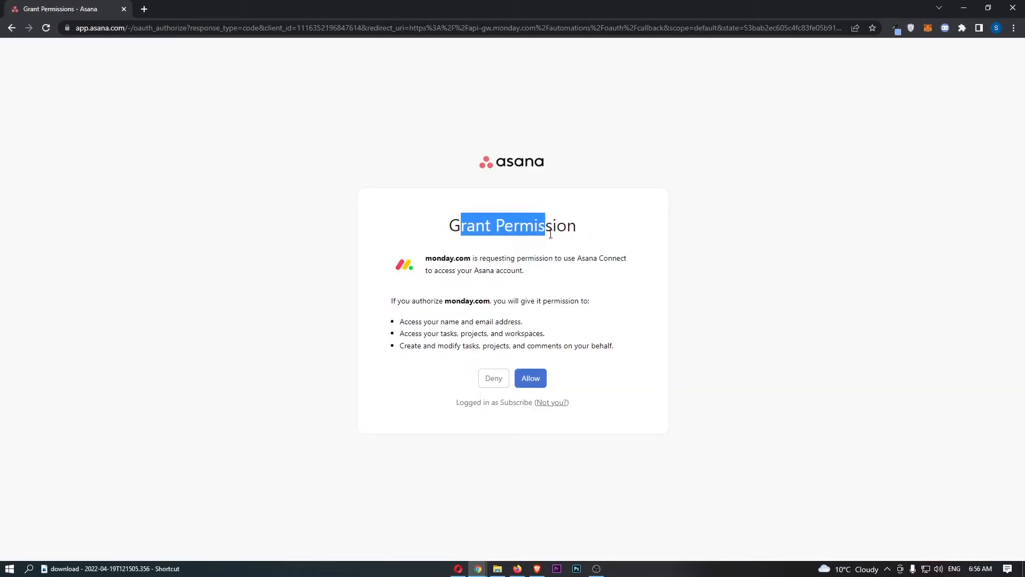
click(531, 378)
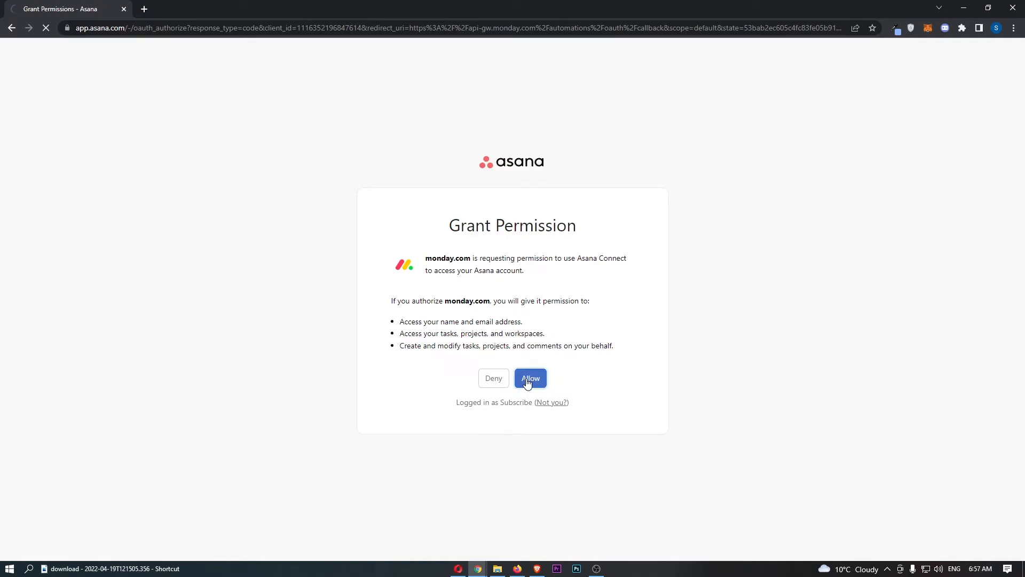
click(531, 378)
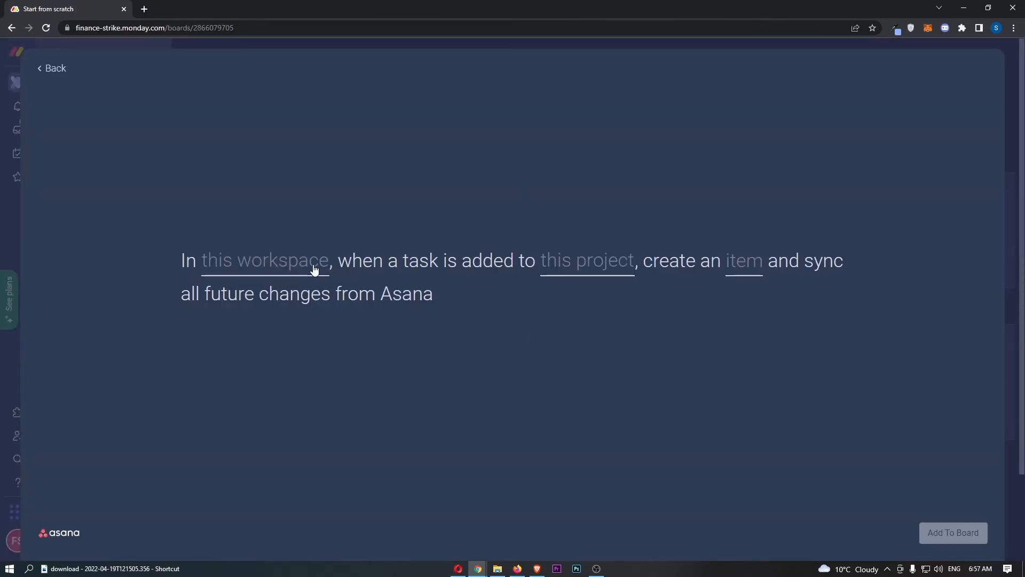
Step: Sync from the Marketing workspace project, map item fields and columns, and add the recipe to the board
click(263, 261)
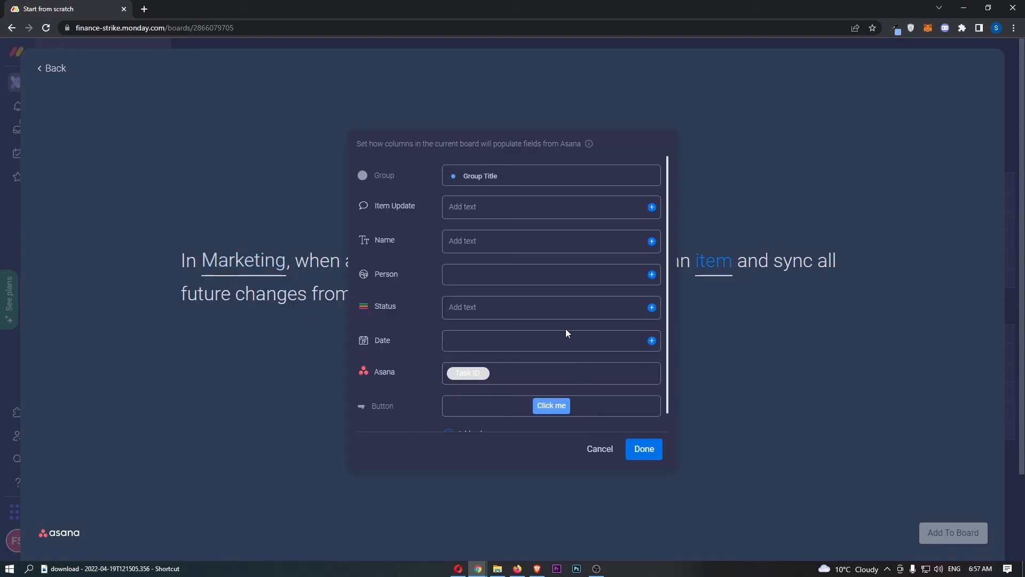
click(536, 206)
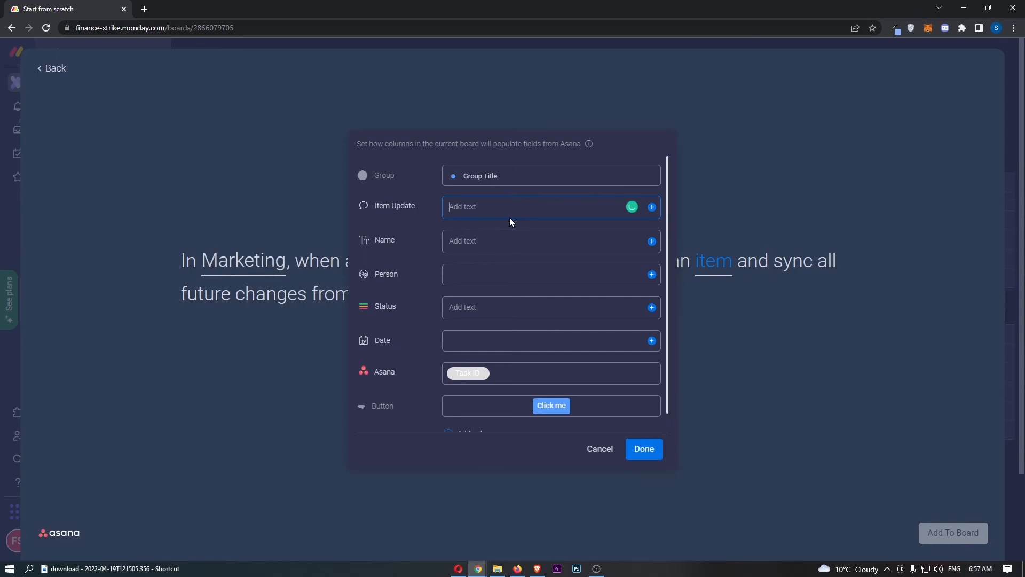
click(643, 449)
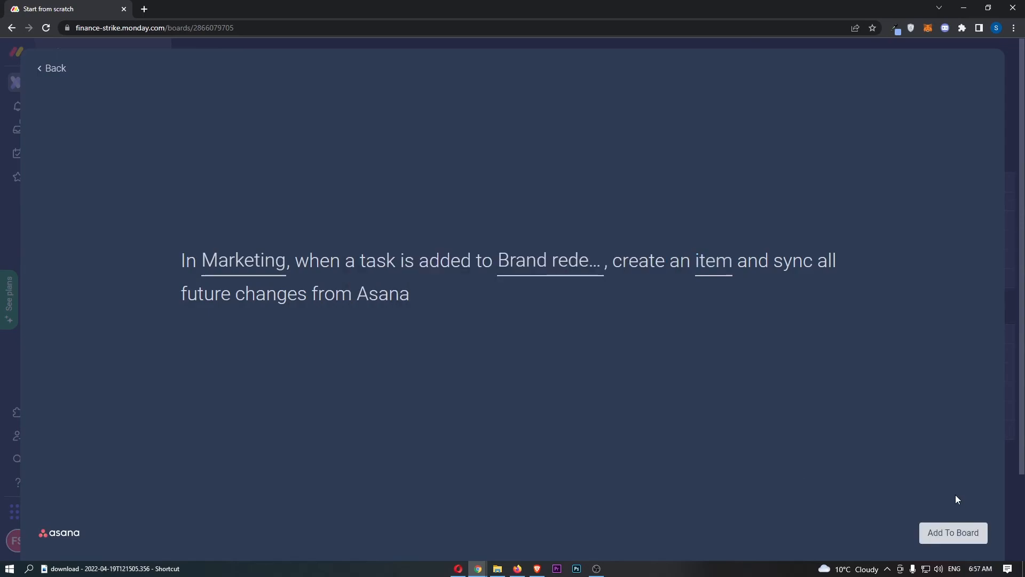
click(953, 532)
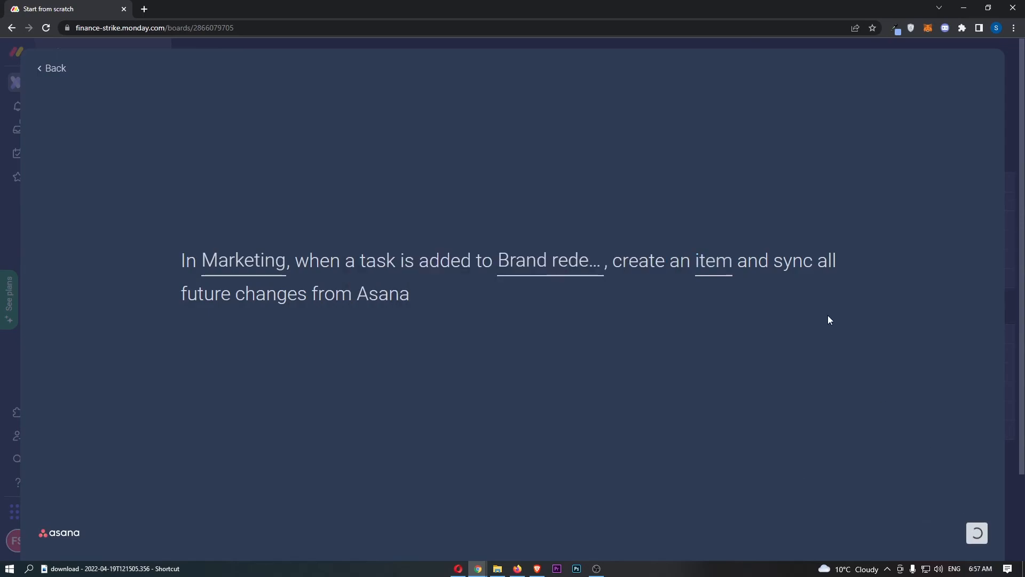